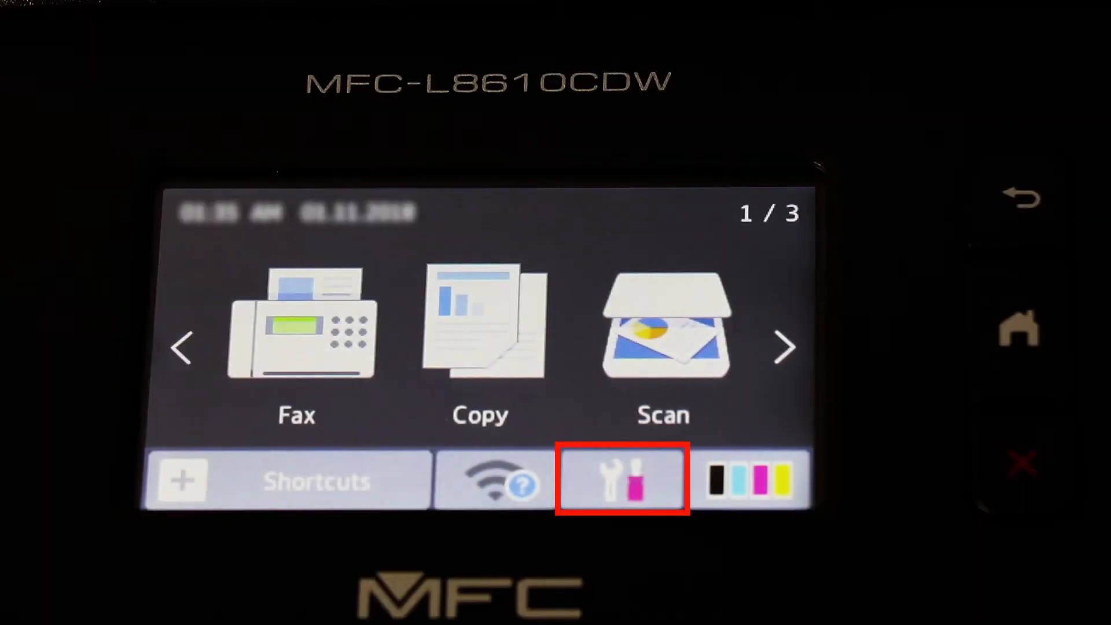
Reach the printer's Network settings via Settings > All Settings and start Wi-Fi Direct setup
{"action": "left_click", "coordinate": [621, 479]}
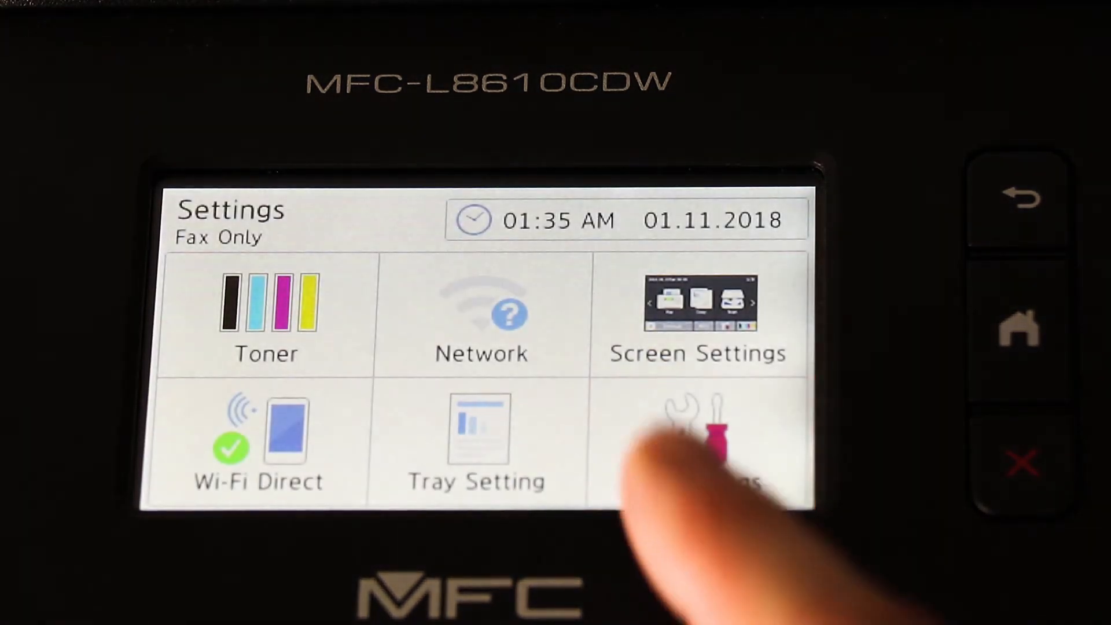
{"action": "left_click", "coordinate": [697, 447]}
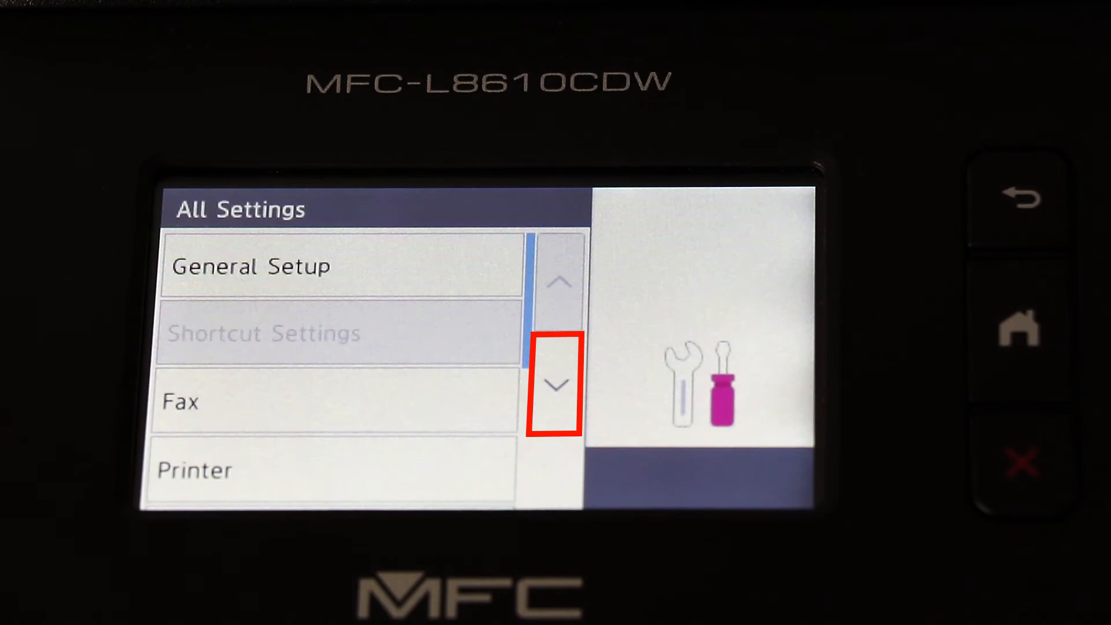
{"action": "left_click", "coordinate": [557, 384]}
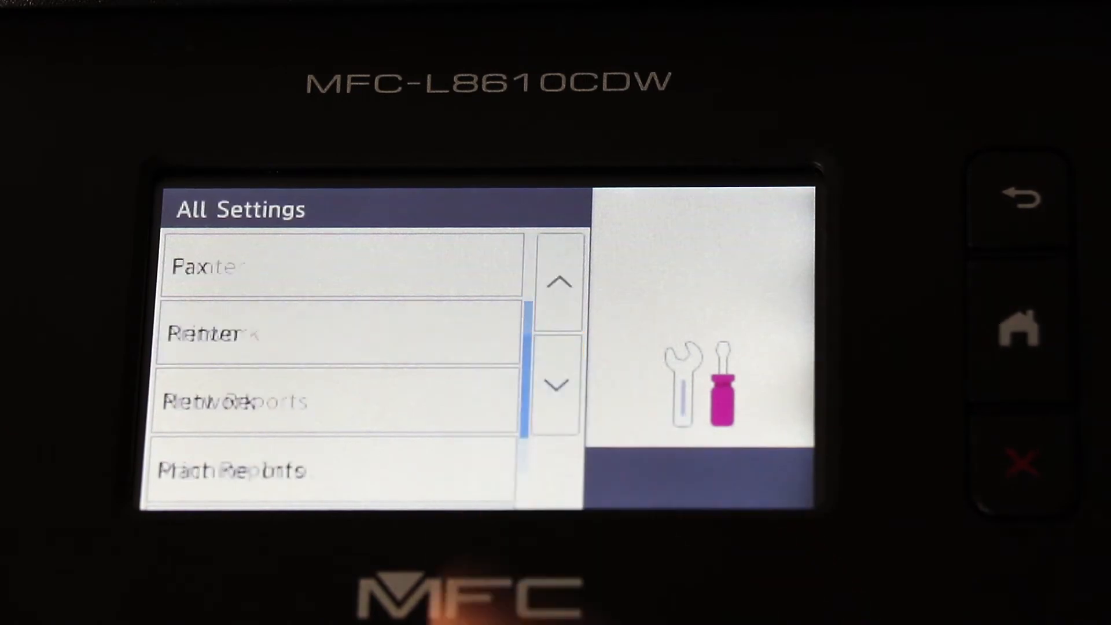
{"action": "scroll", "scroll_direction": "down", "scroll_amount": 3}
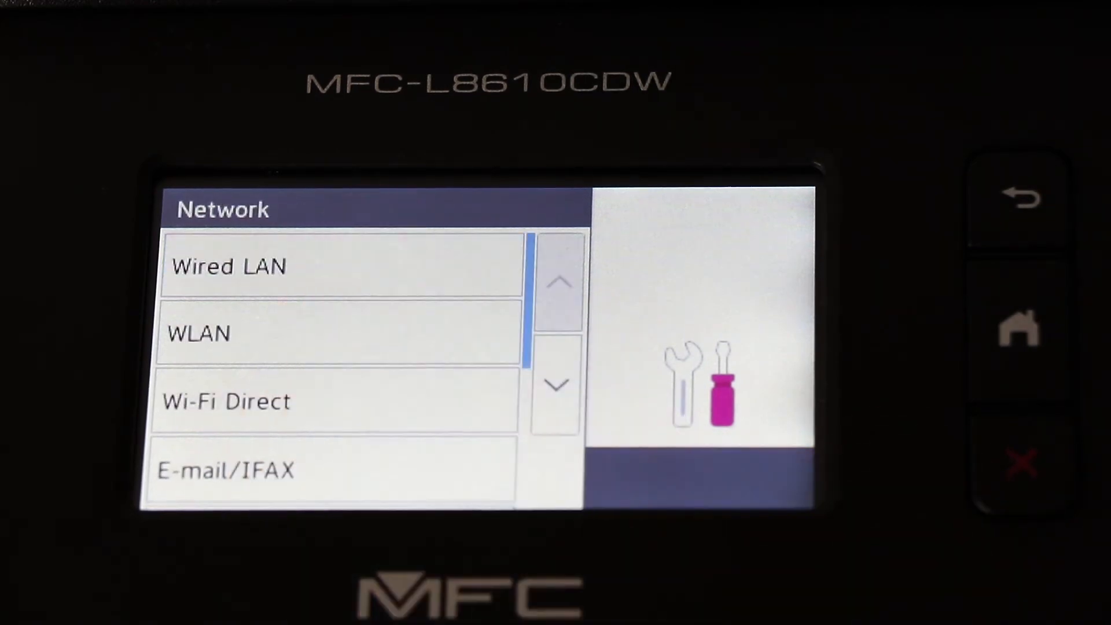
{"action": "left_click", "coordinate": [334, 400]}
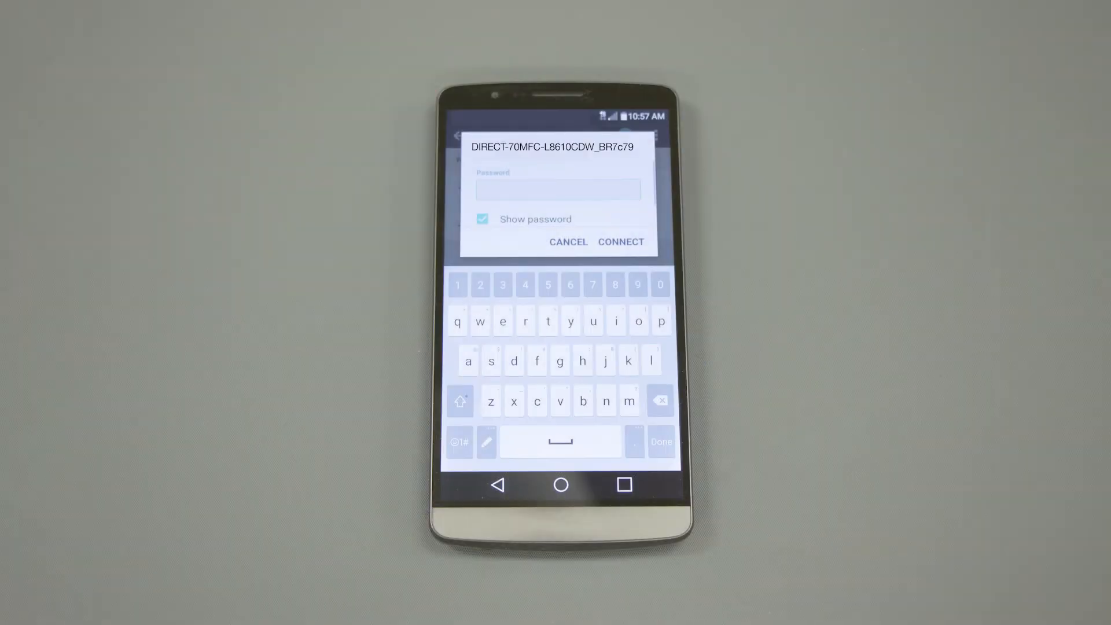
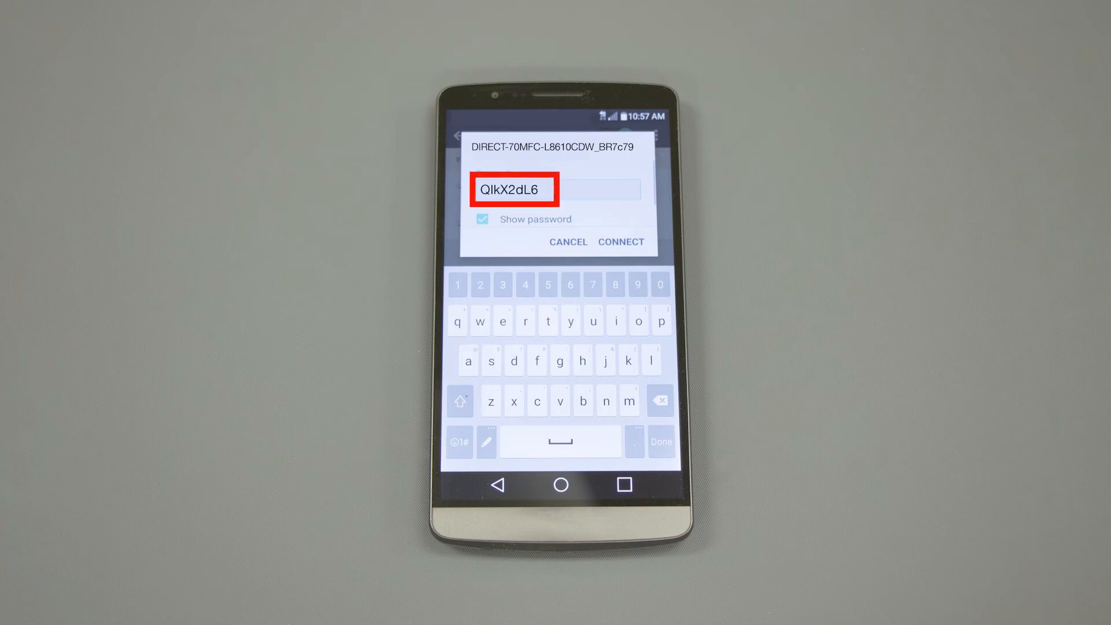
{"action": "left_click", "coordinate": [620, 242]}
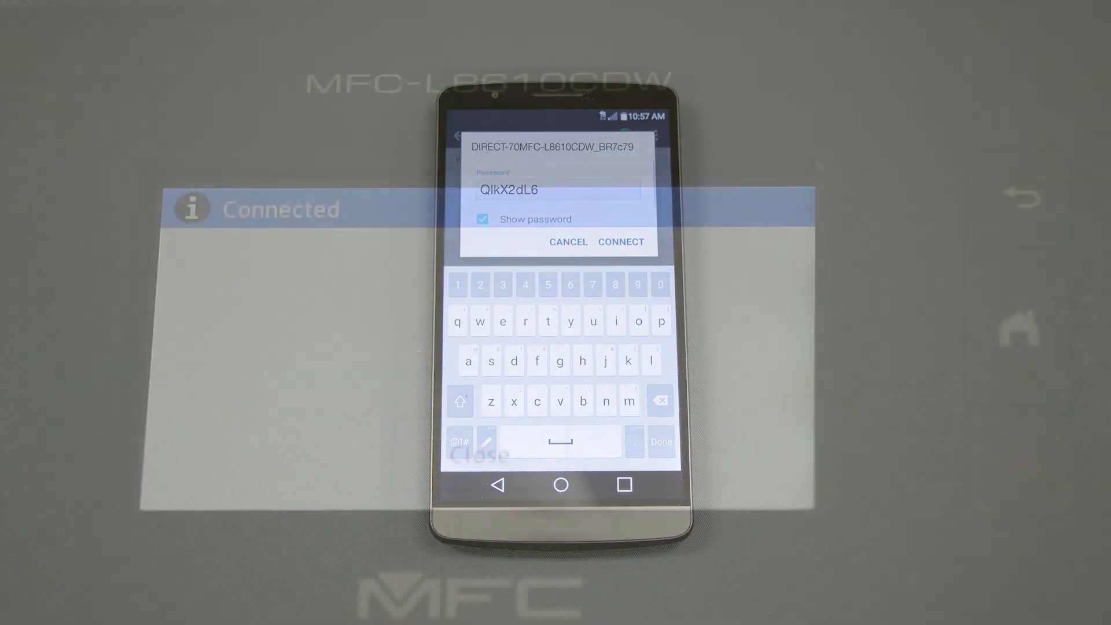